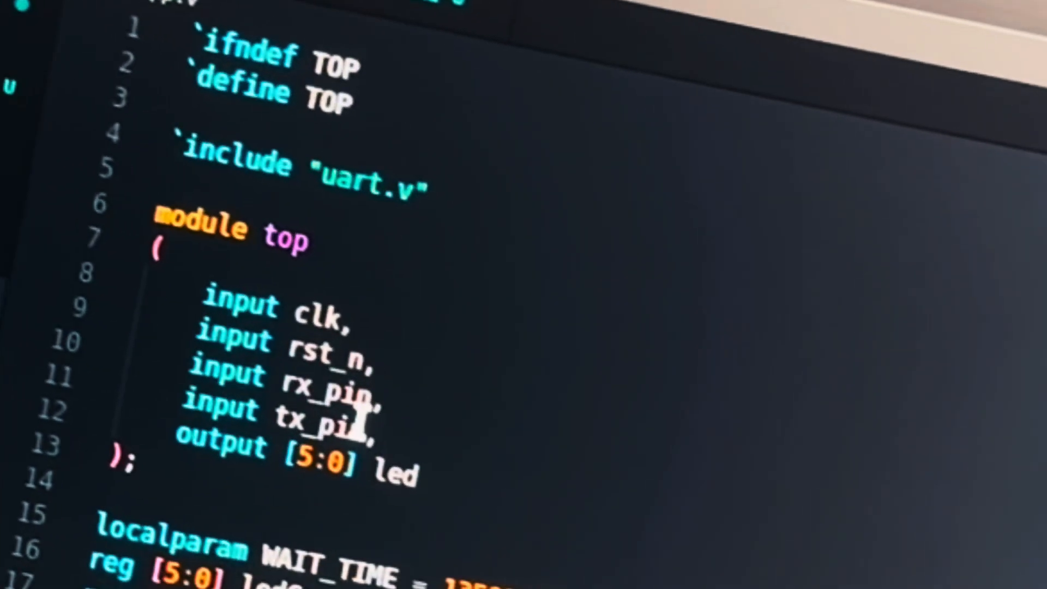
Step: Show the h3droid.com PL2303 cable pinout figure with +5V, GND, RXD and TXD wires
double_click(323, 378)
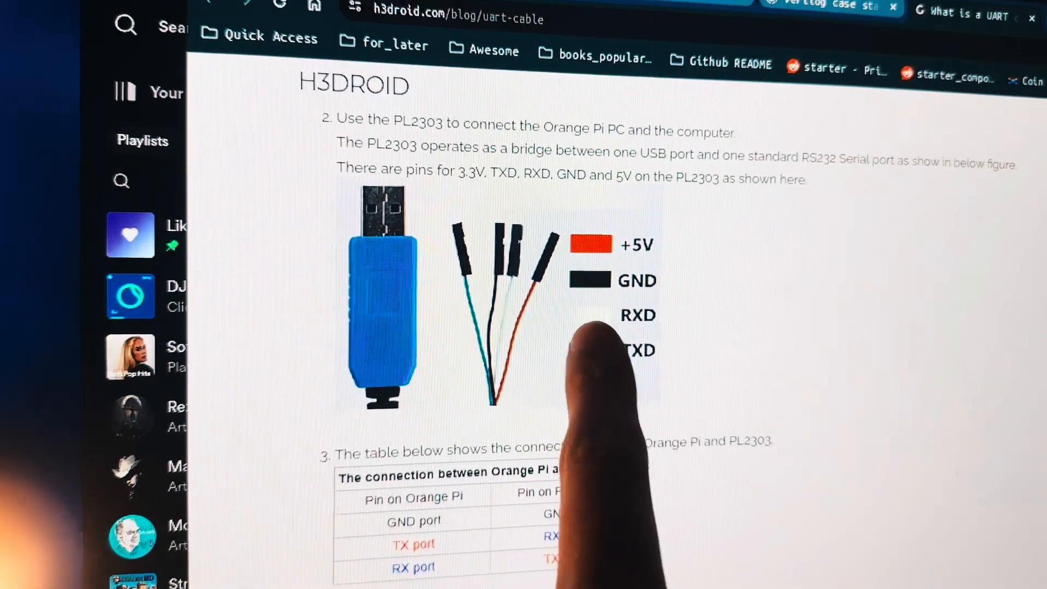
scroll(down, 3)
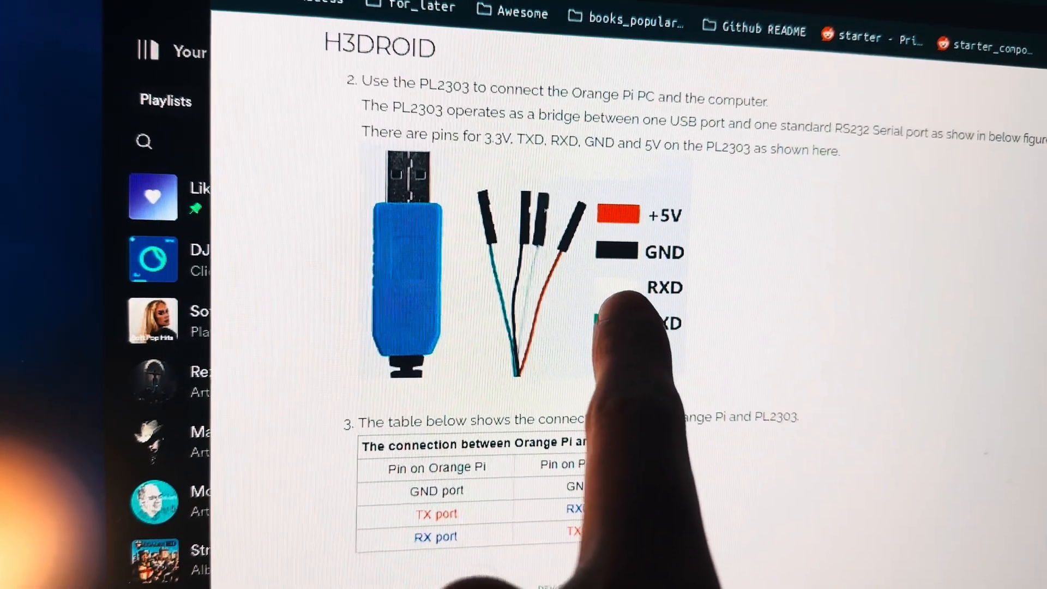